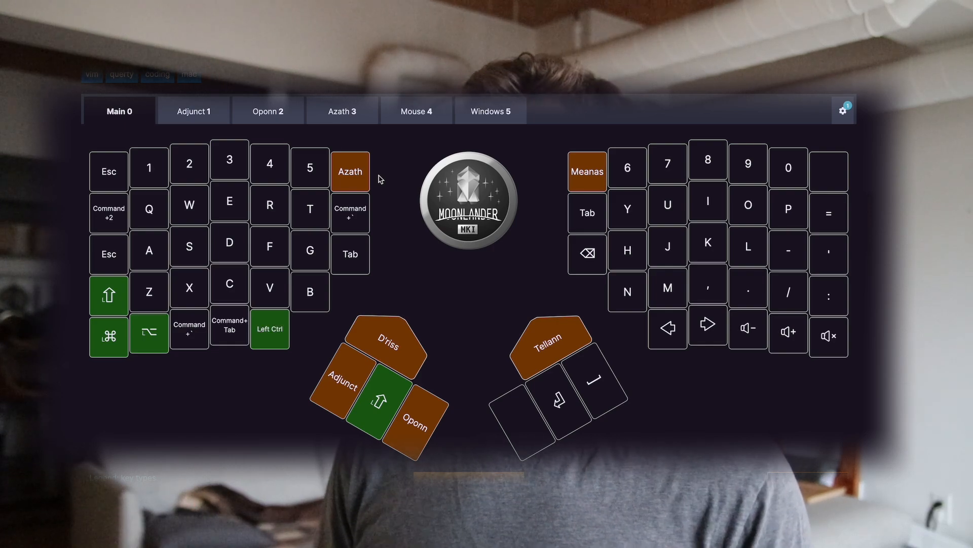
Step: Type a greeting sentence about typing on the Moonlander after Hello YouTube
left_click(194, 117)
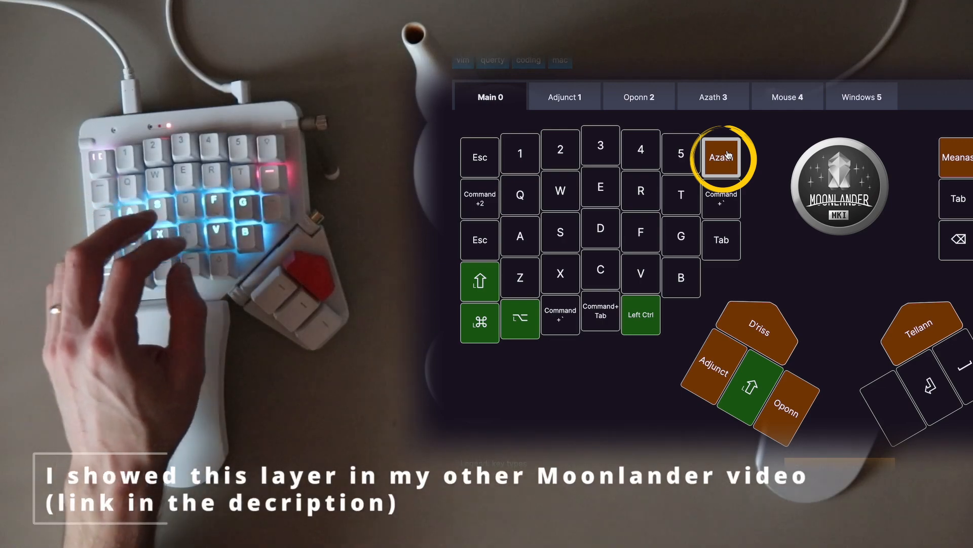
left_click(712, 96)
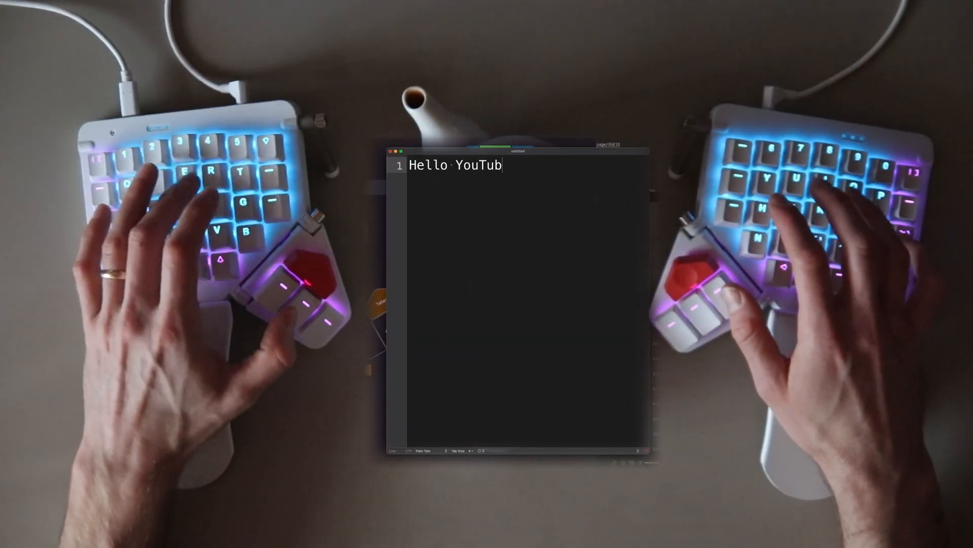
type("e. This is m")
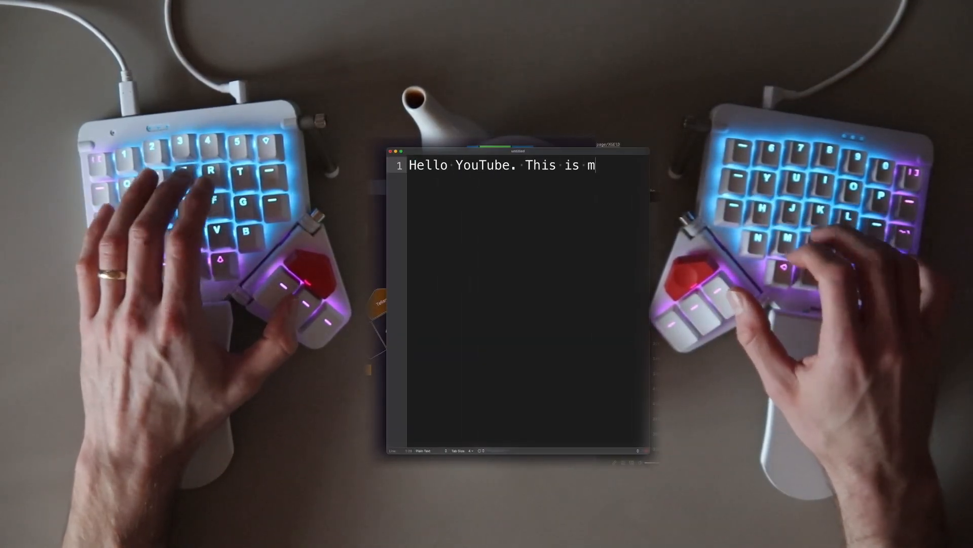
type("e, typing o")
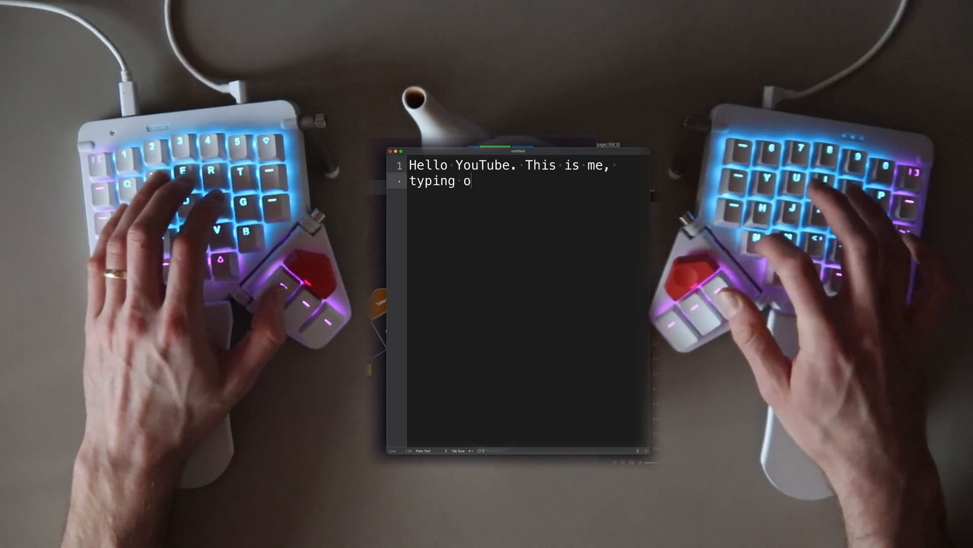
type("n my Moonlander!")
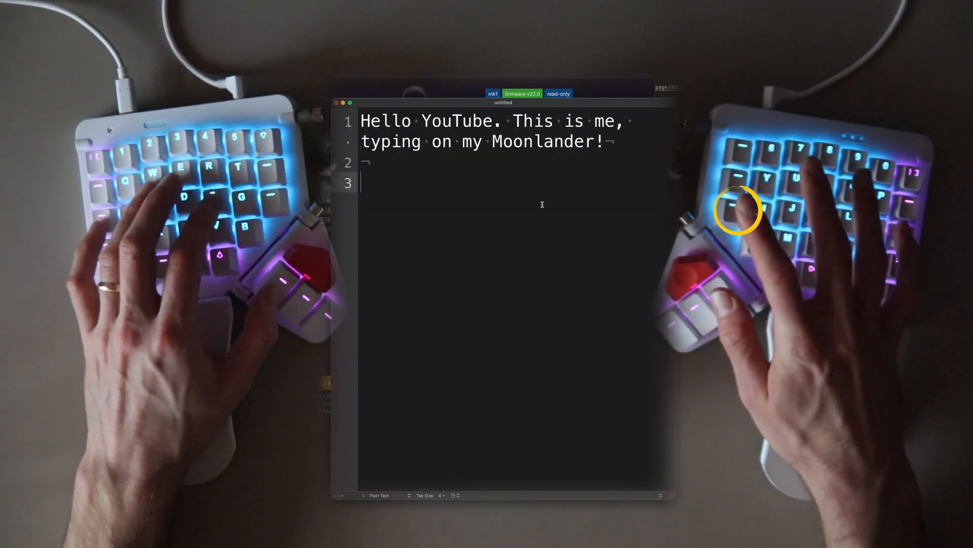
Step: Delete back to Hello YouTube and type a new sentence about writing and typing pretty fast
key("backspace")
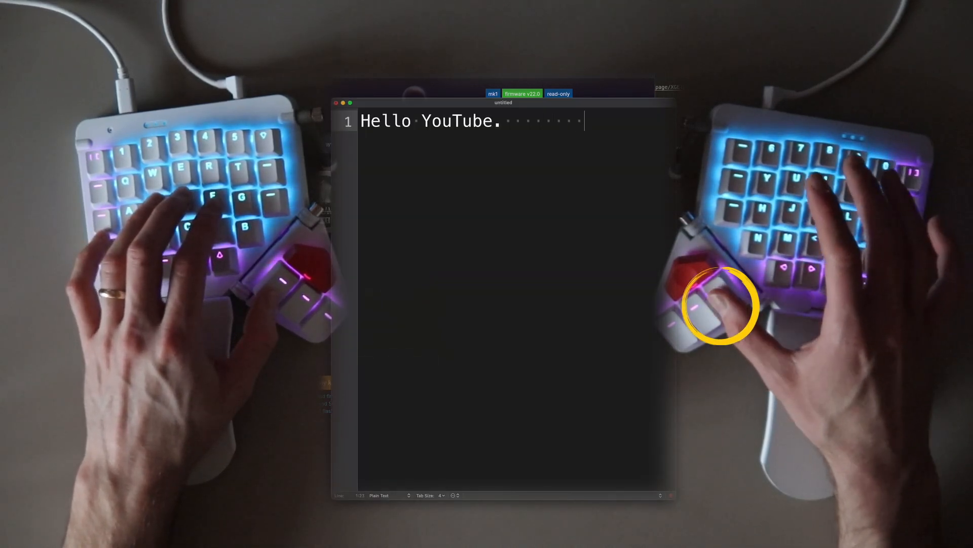
key("enter")
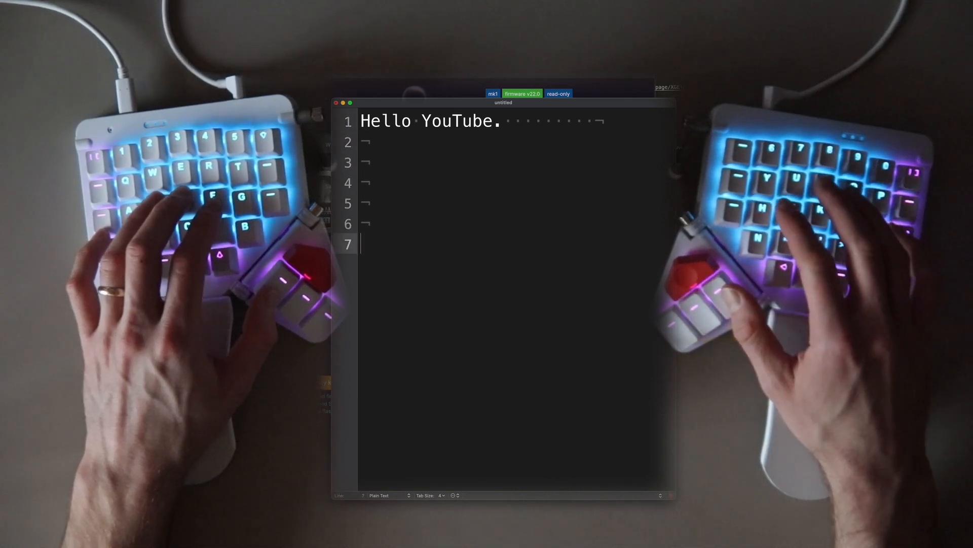
type("Here I'm just wr")
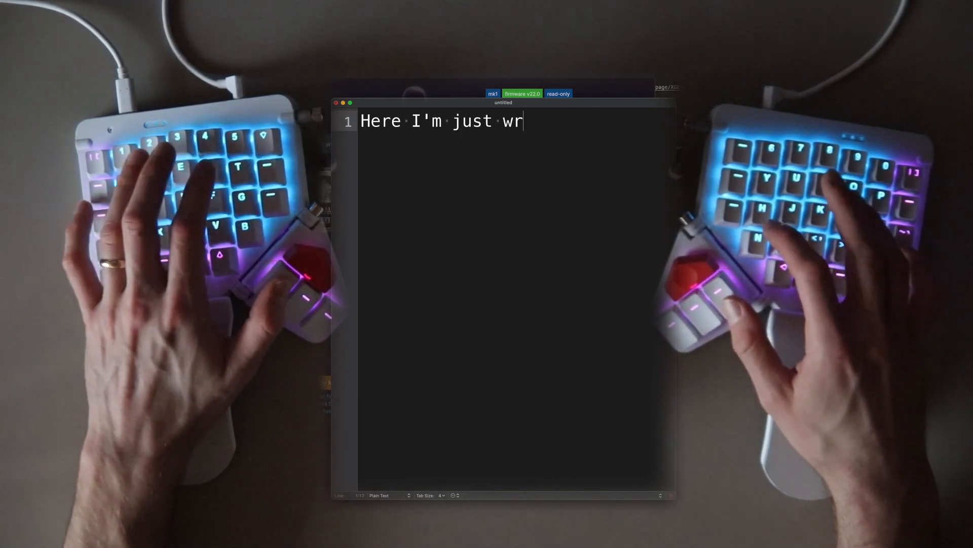
type("iting a sentence, and trying not to mess up too badly")
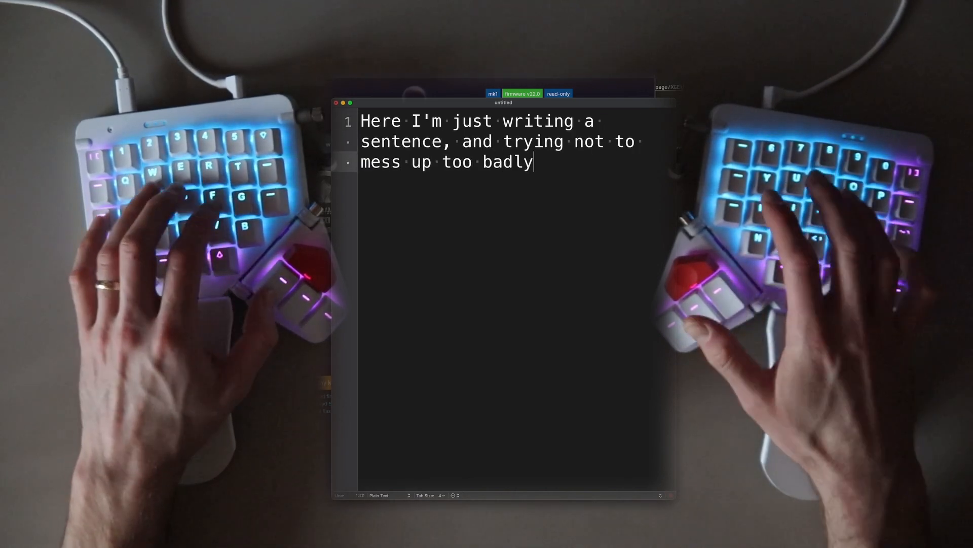
type("I can type pretty fas")
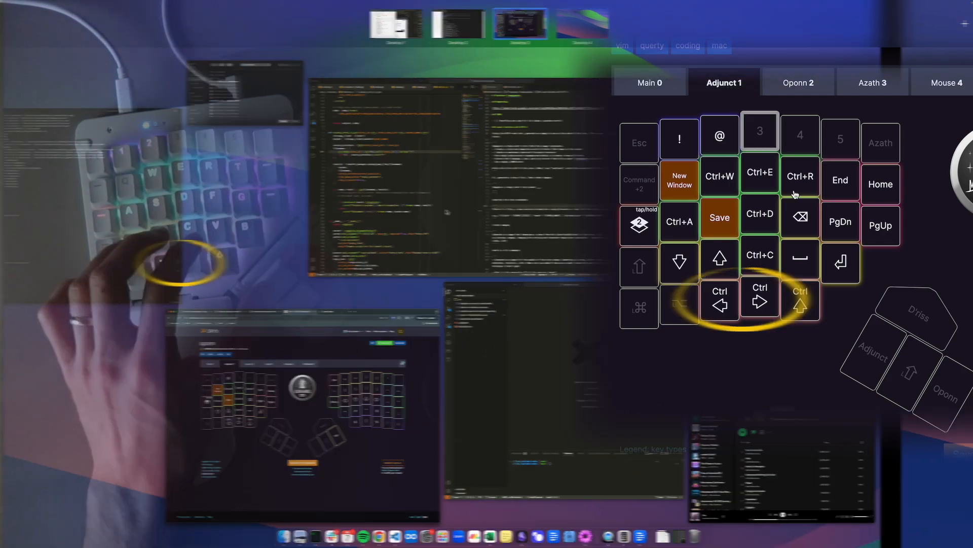
Step: Bring the Oryx oponn layout window to the front from the window overview
left_click(649, 83)
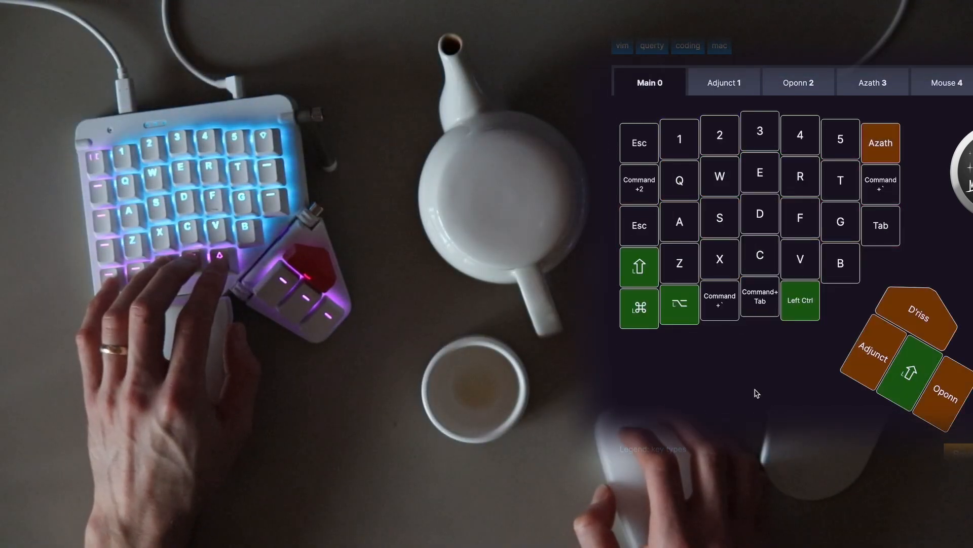
mouse_move(720, 300)
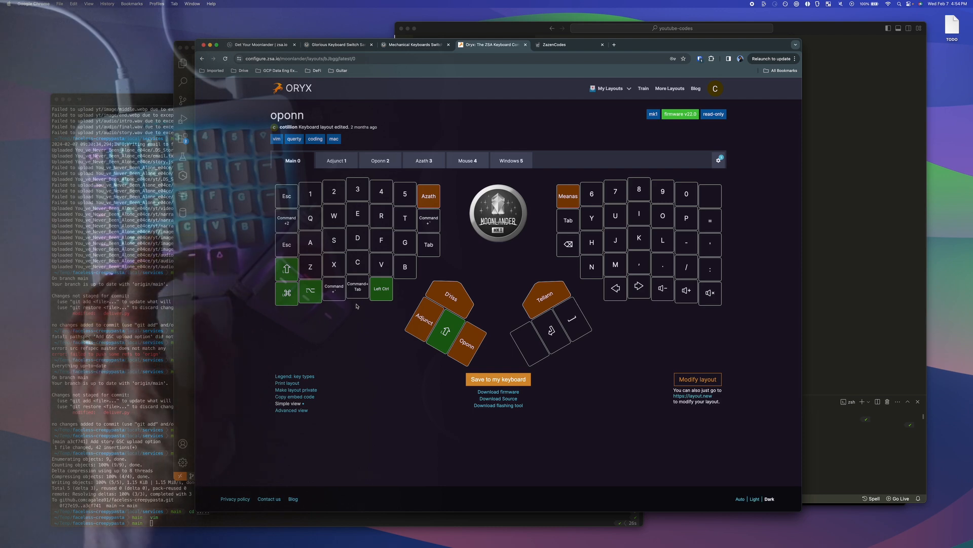
mouse_move(334, 288)
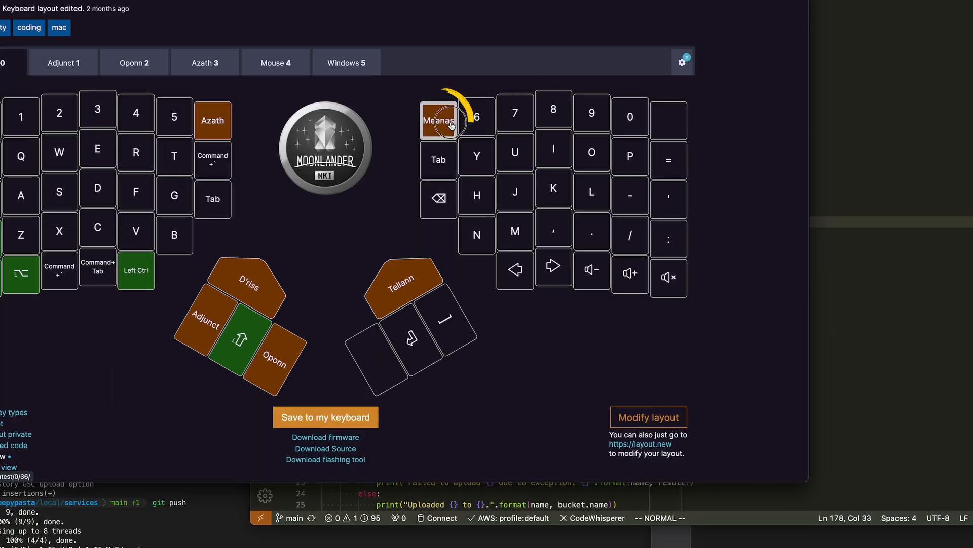
Step: Bring the VS Code window with deliver.py to the front
left_click(438, 120)
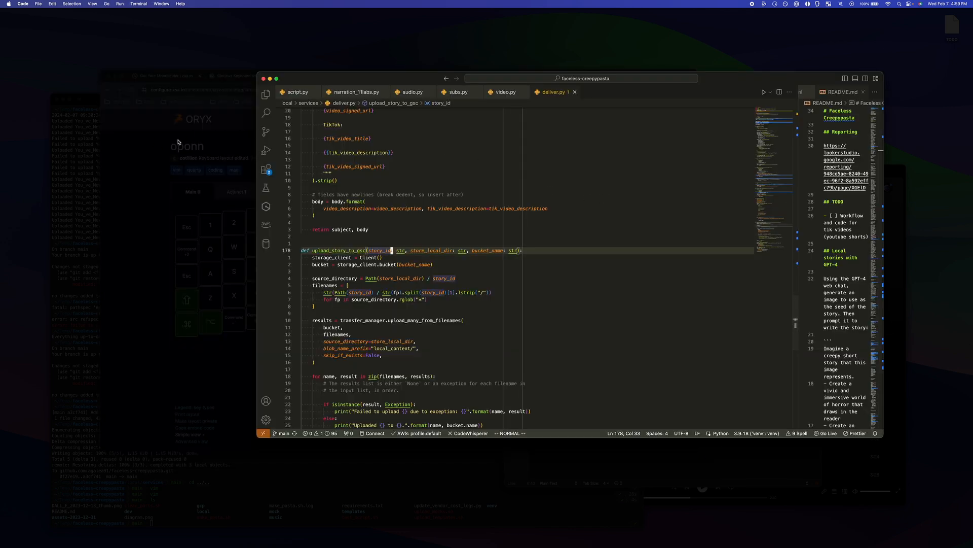
mouse_move(153, 175)
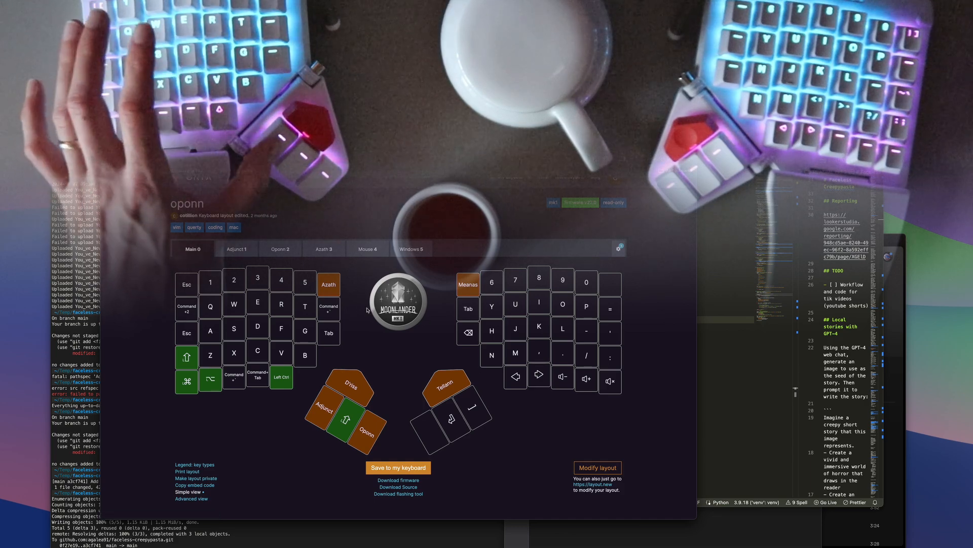
Step: Return to the Chrome tab showing the Oryx layout's Main layer
left_click(236, 249)
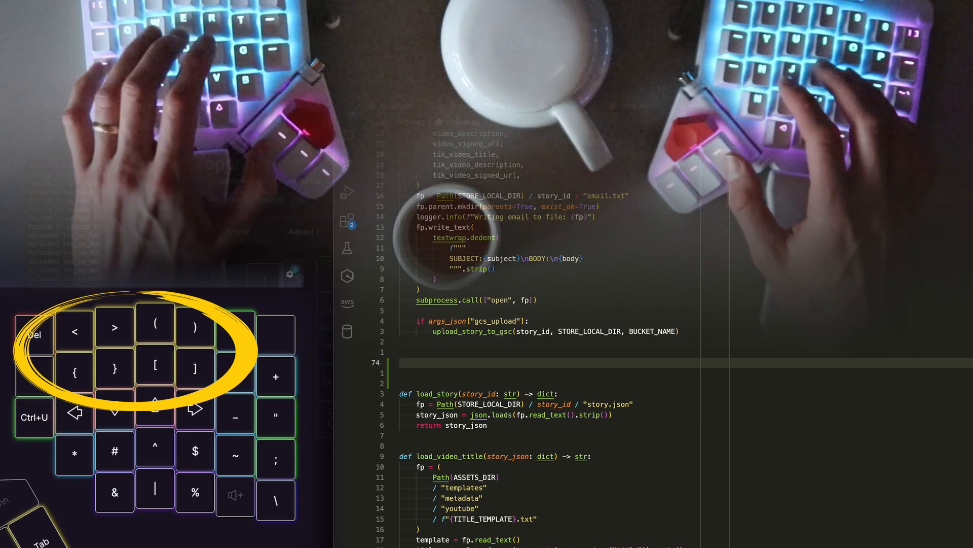
Step: Write the signature def new_function_a(thing: str) -> str: in deliver.py
type("def new_functi")
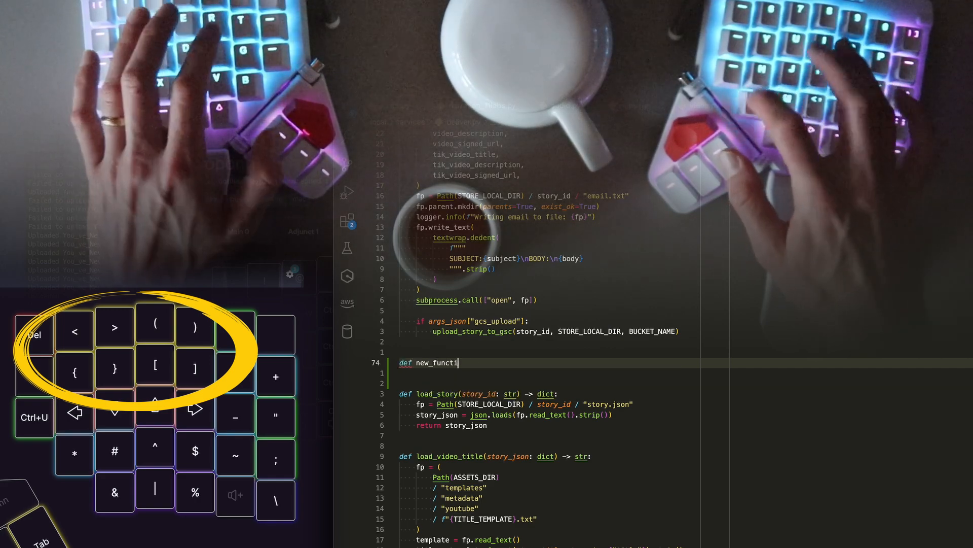
type("on")
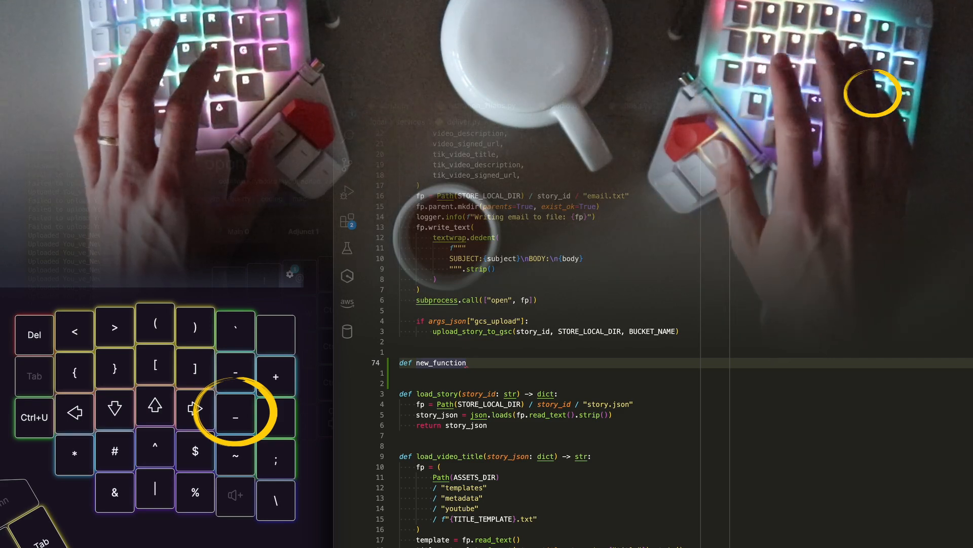
type("_")
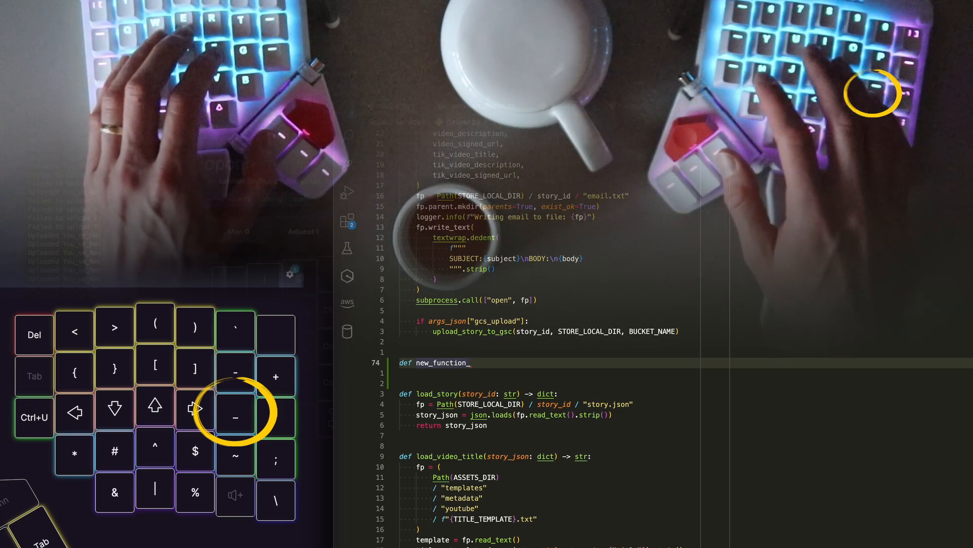
type("a()")
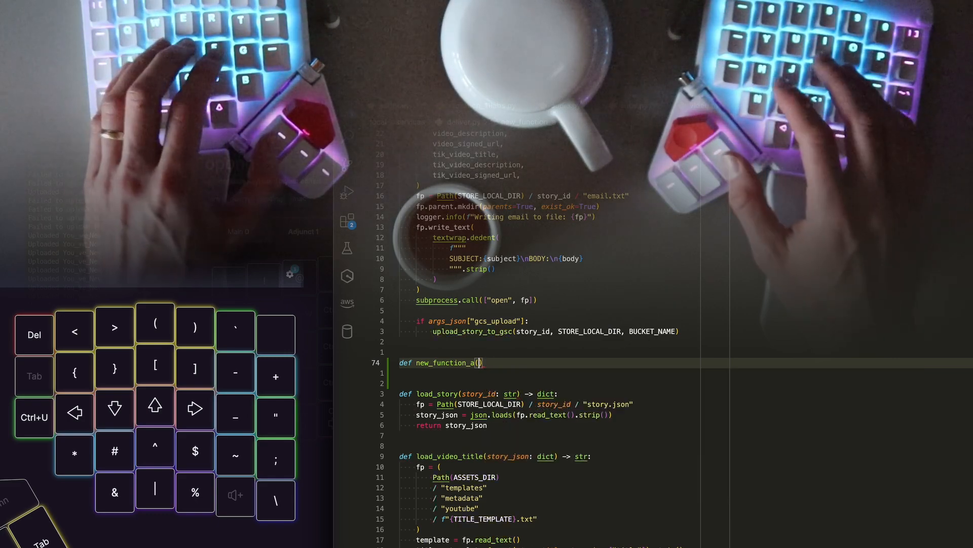
type("thign")
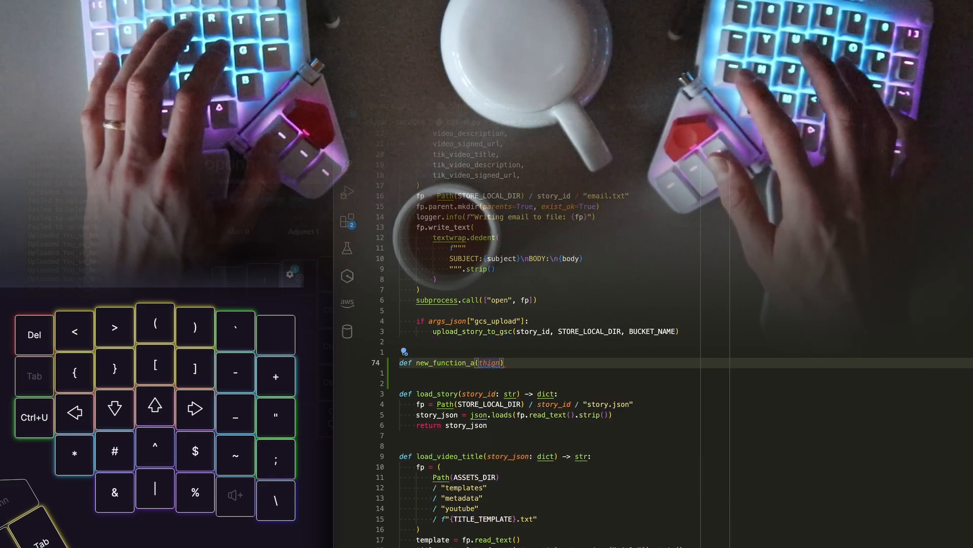
type(": str")
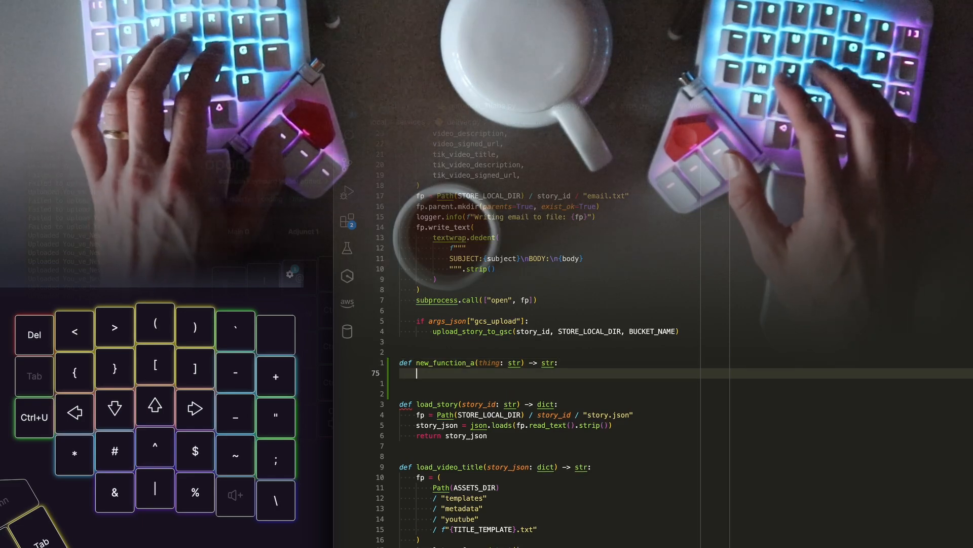
Step: Add an empty print() call as the function body
type("print")
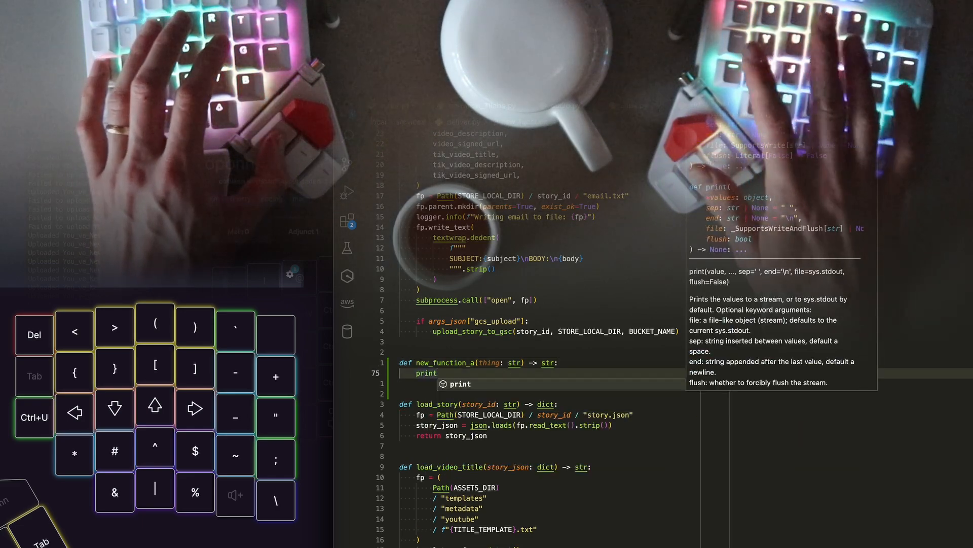
type("(")
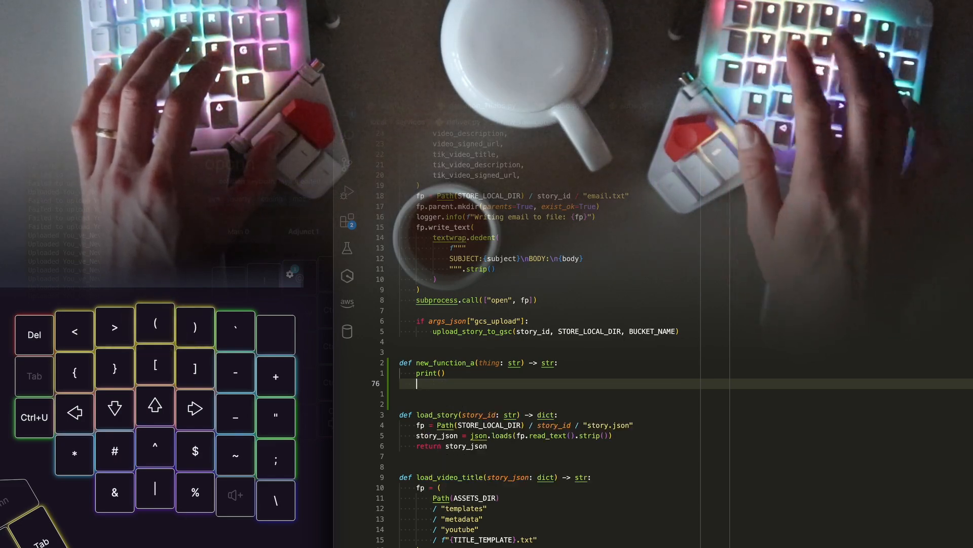
type("s")
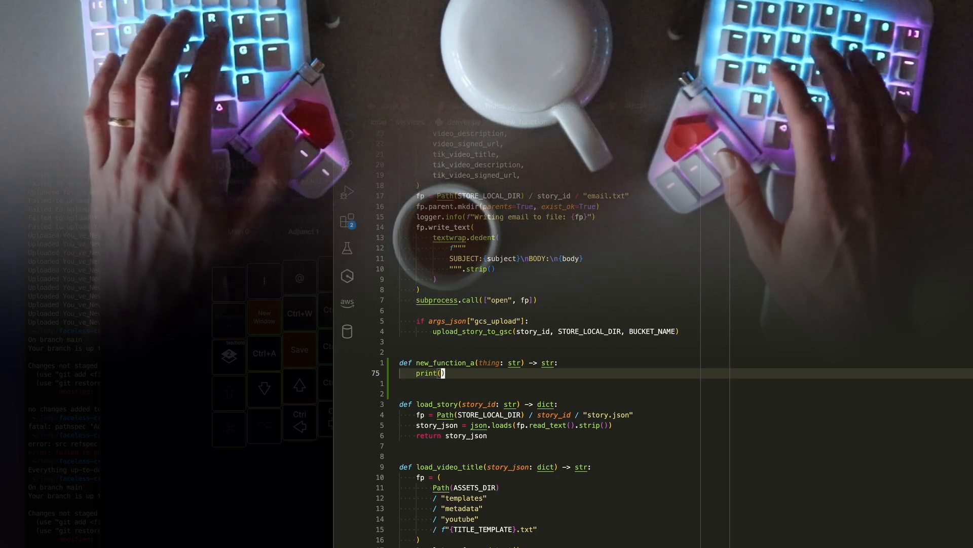
Step: Make print output thing and start a for line, then remove it
type("thing")
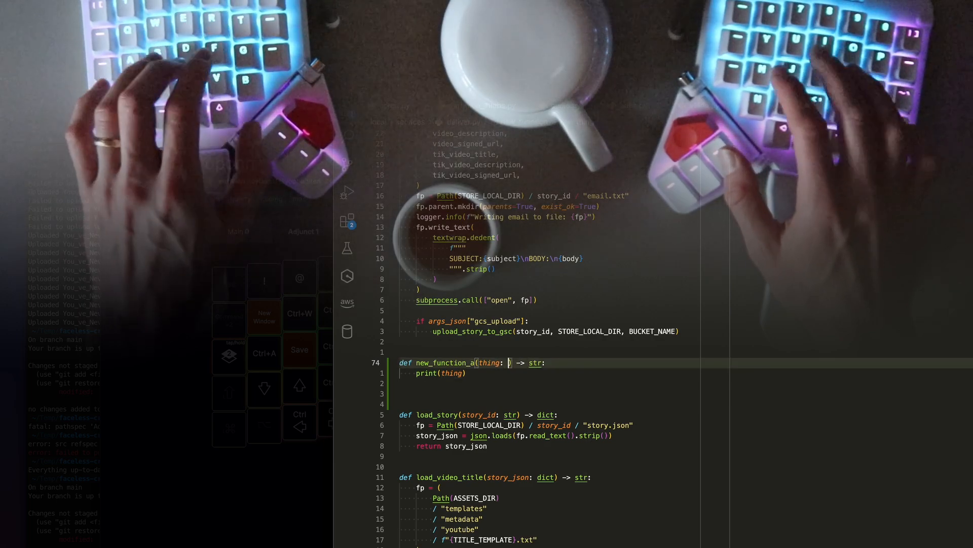
type("list")
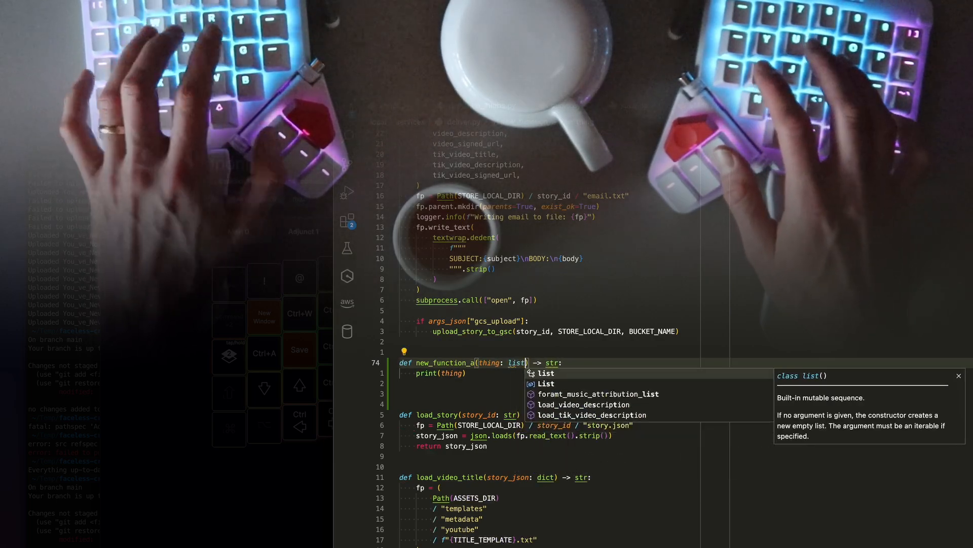
type("for i")
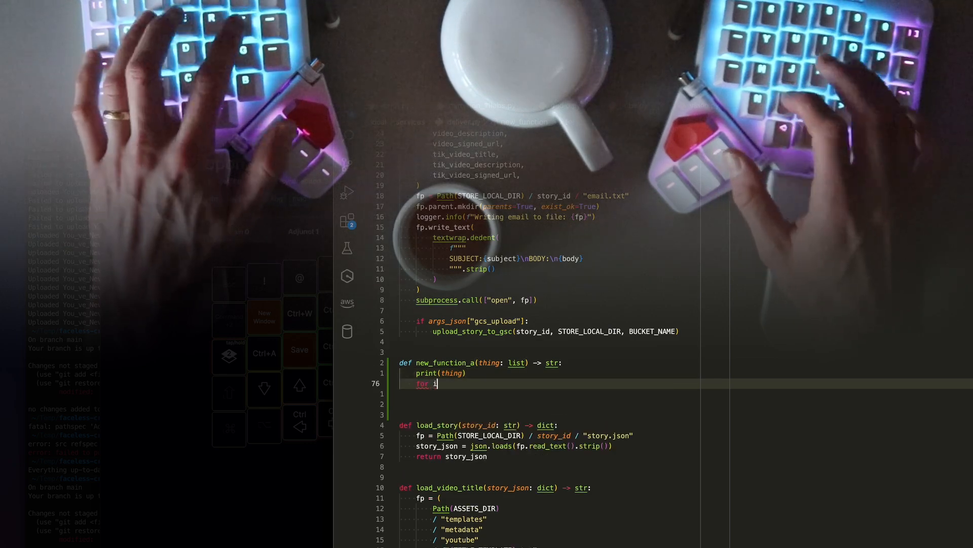
key("backspace")
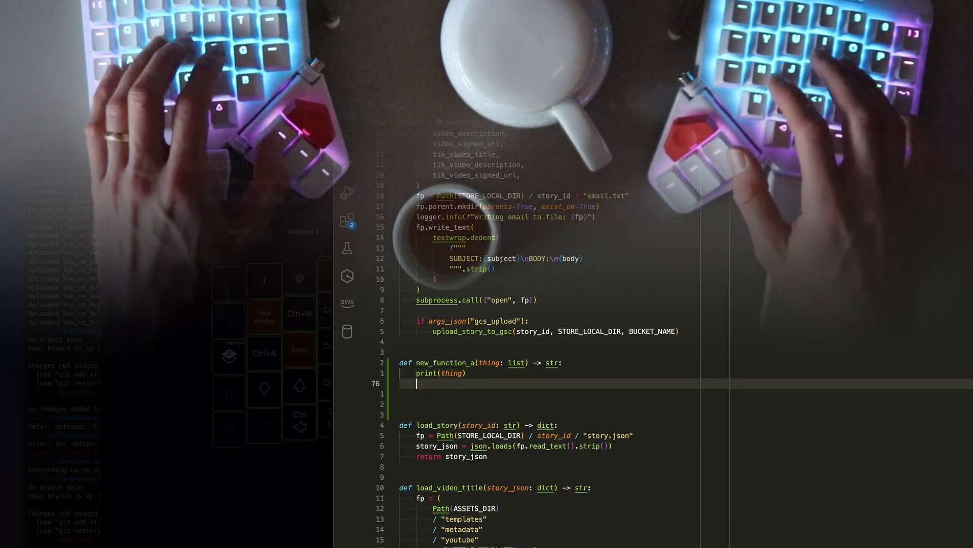
Step: Add thing2 = [t*2 for t in thing] and begin retyping the parameter annotation as List
type("thing2 =")
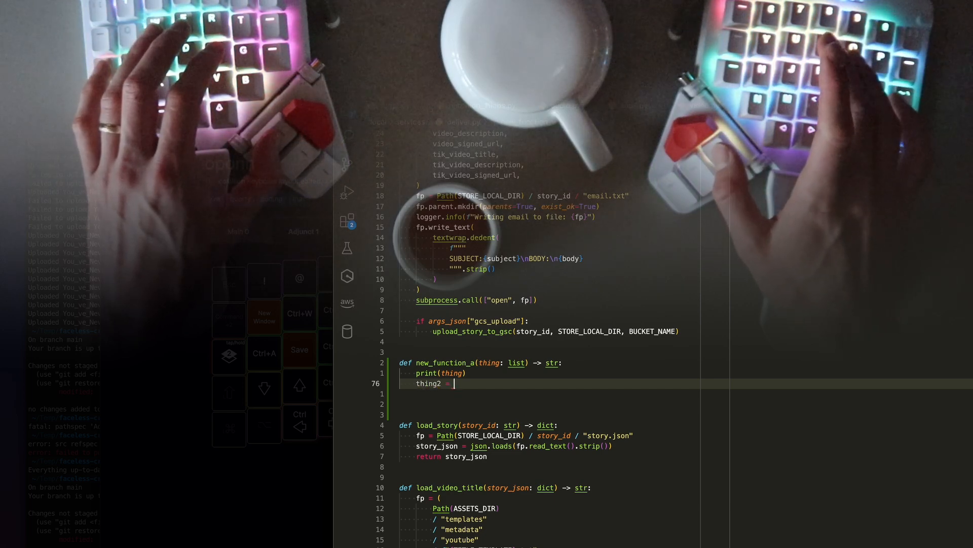
type("[]")
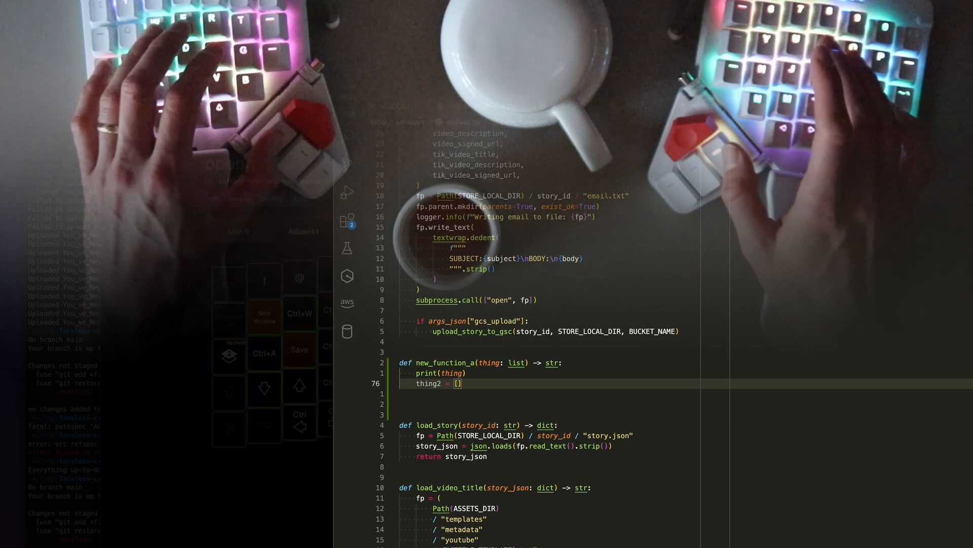
type("thing2")
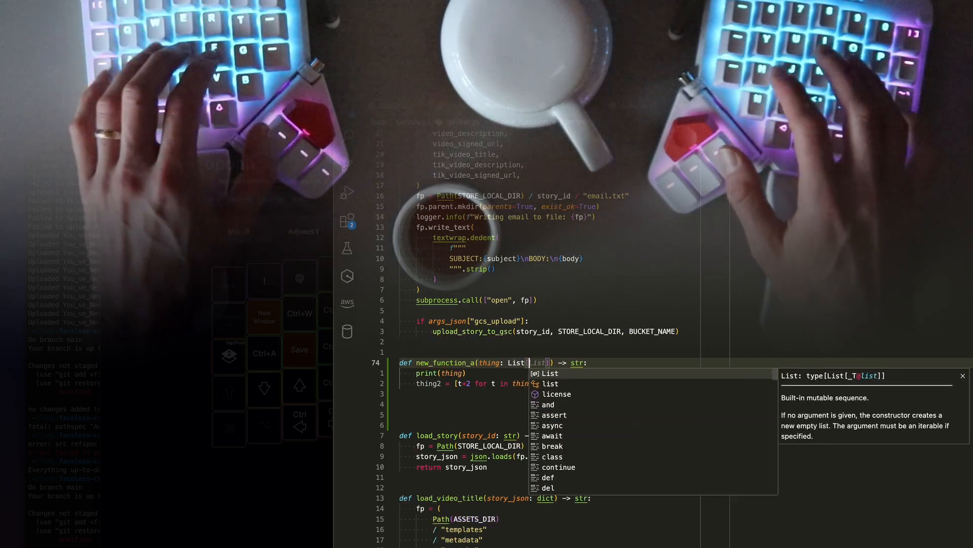
Step: Annotate thing as List[int] and return str(thing2[0]) via autocomplete
type("int")
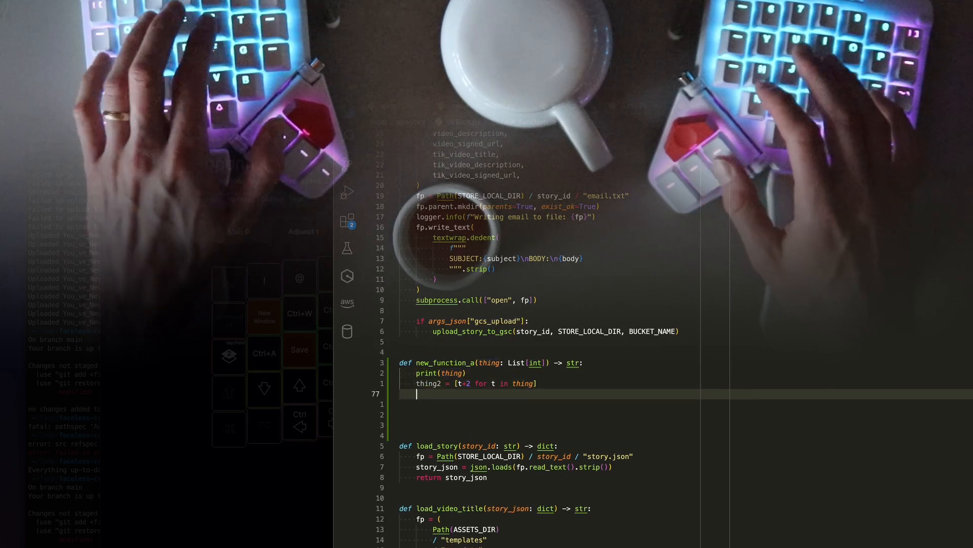
type("return thing2")
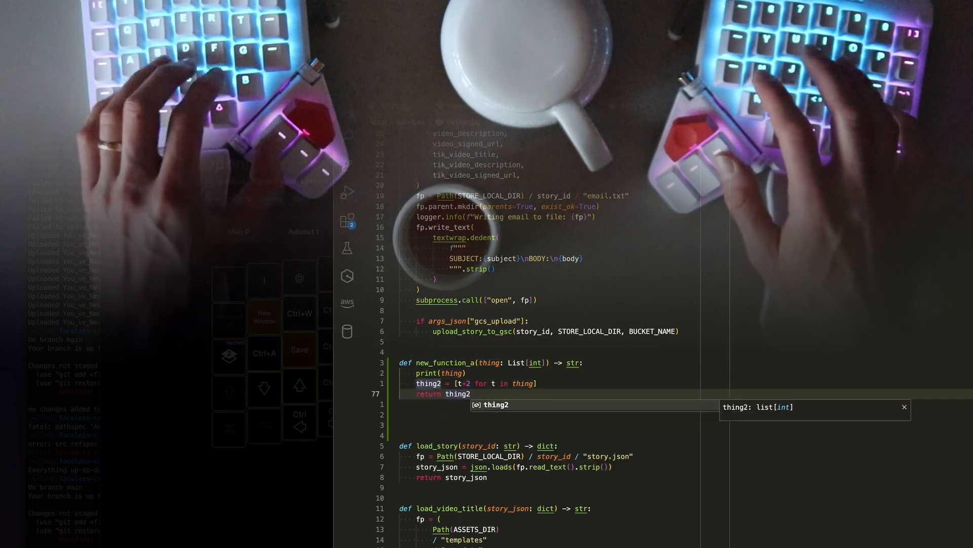
type("[0]")
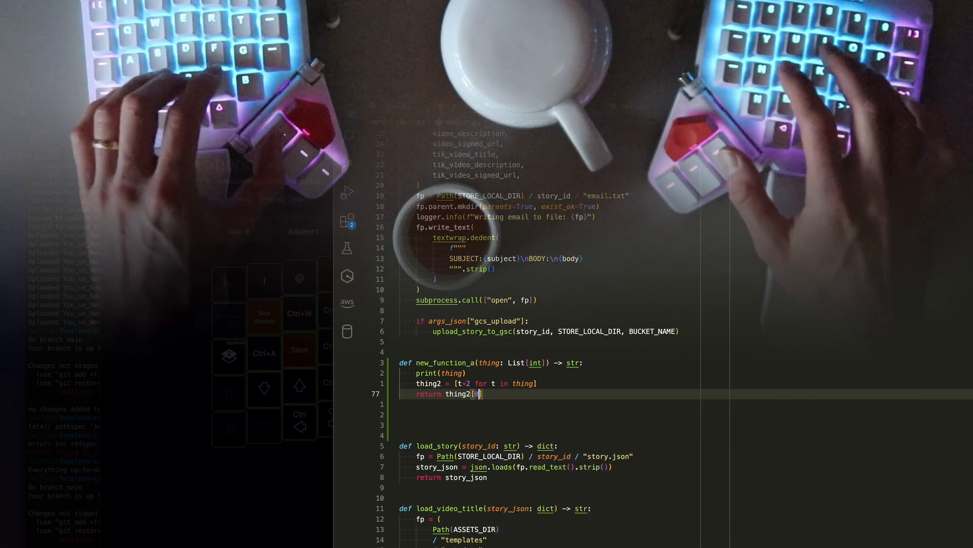
type("str")
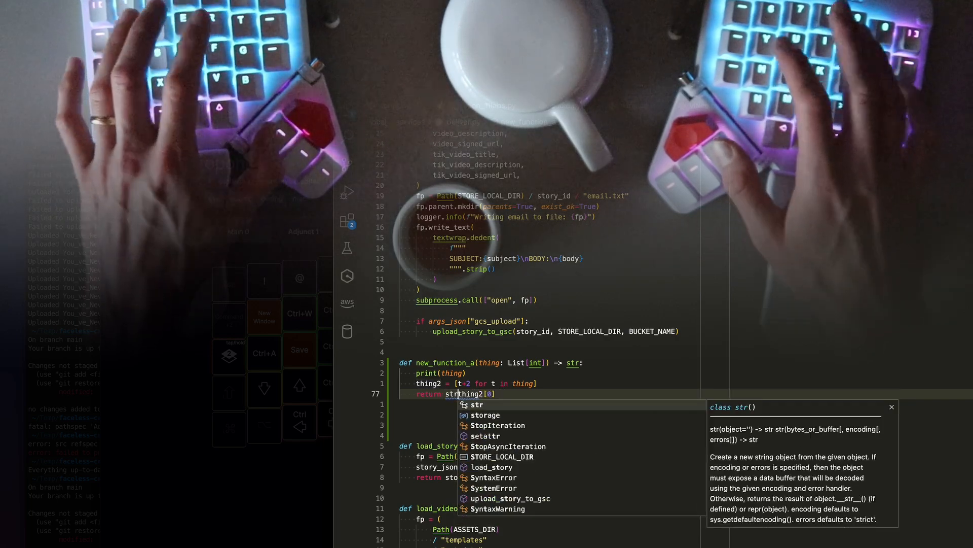
key("Tab")
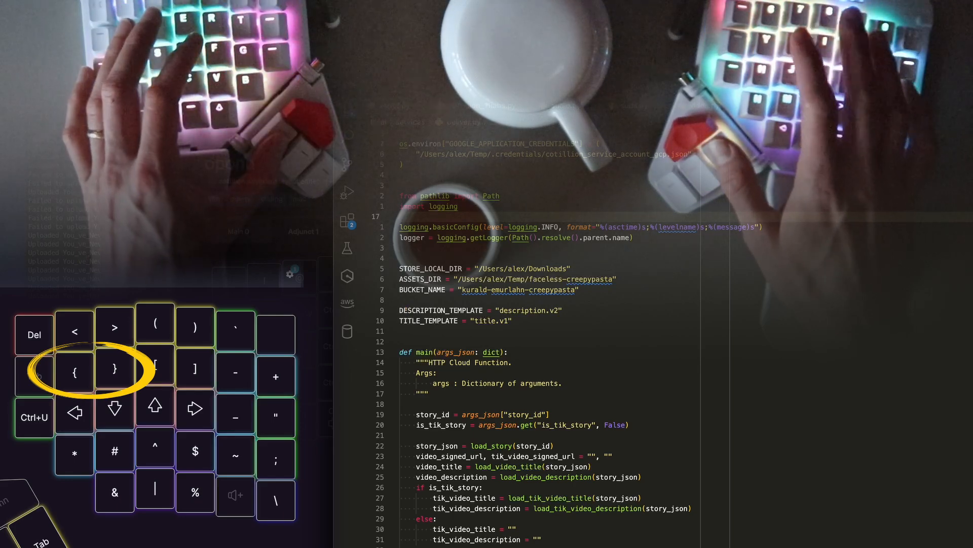
Step: Scroll down to the email-writing and GCS upload code in main
scroll("down", 3)
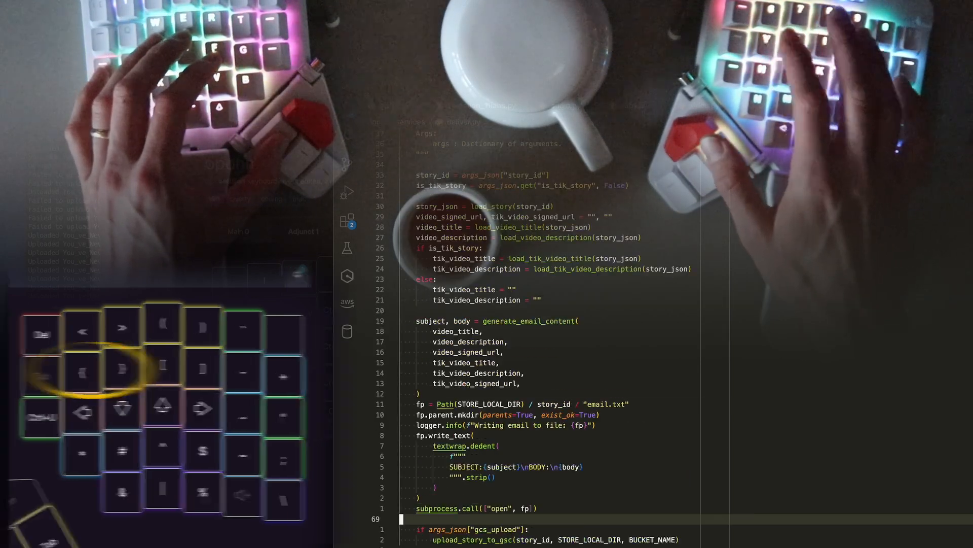